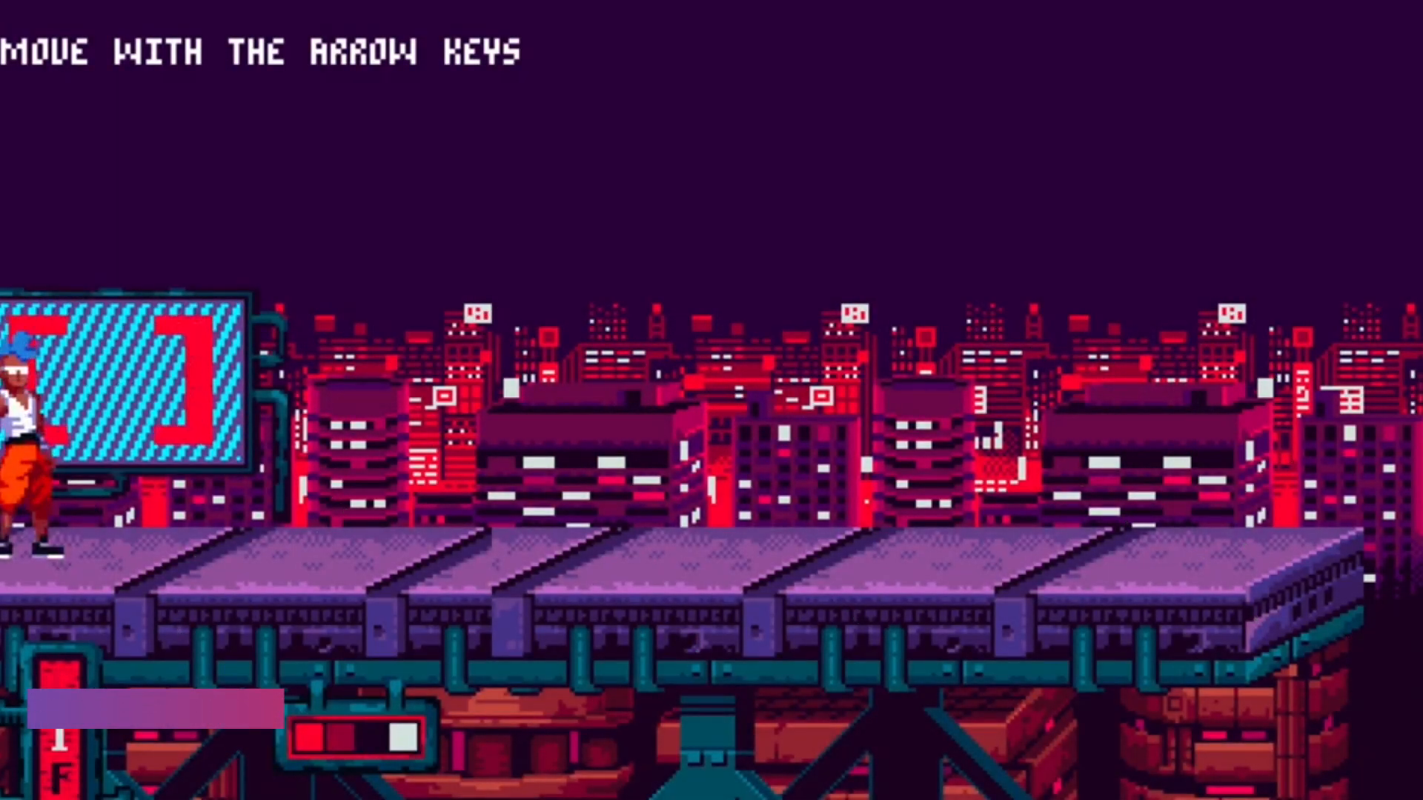
# Run the blue-haired hero rightward across the neon rooftop walkway with running jumps
pyautogui.press('Right')
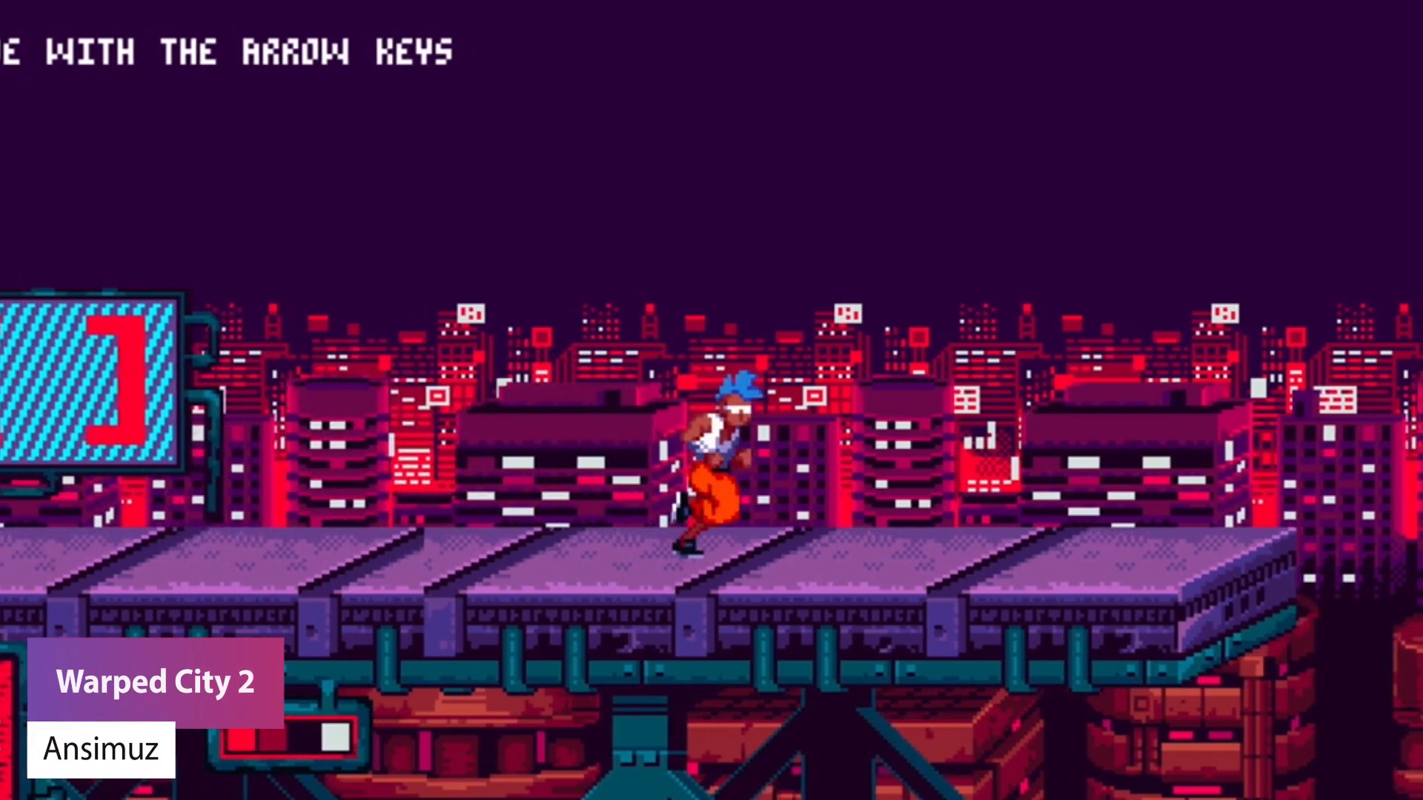
pyautogui.press('space')
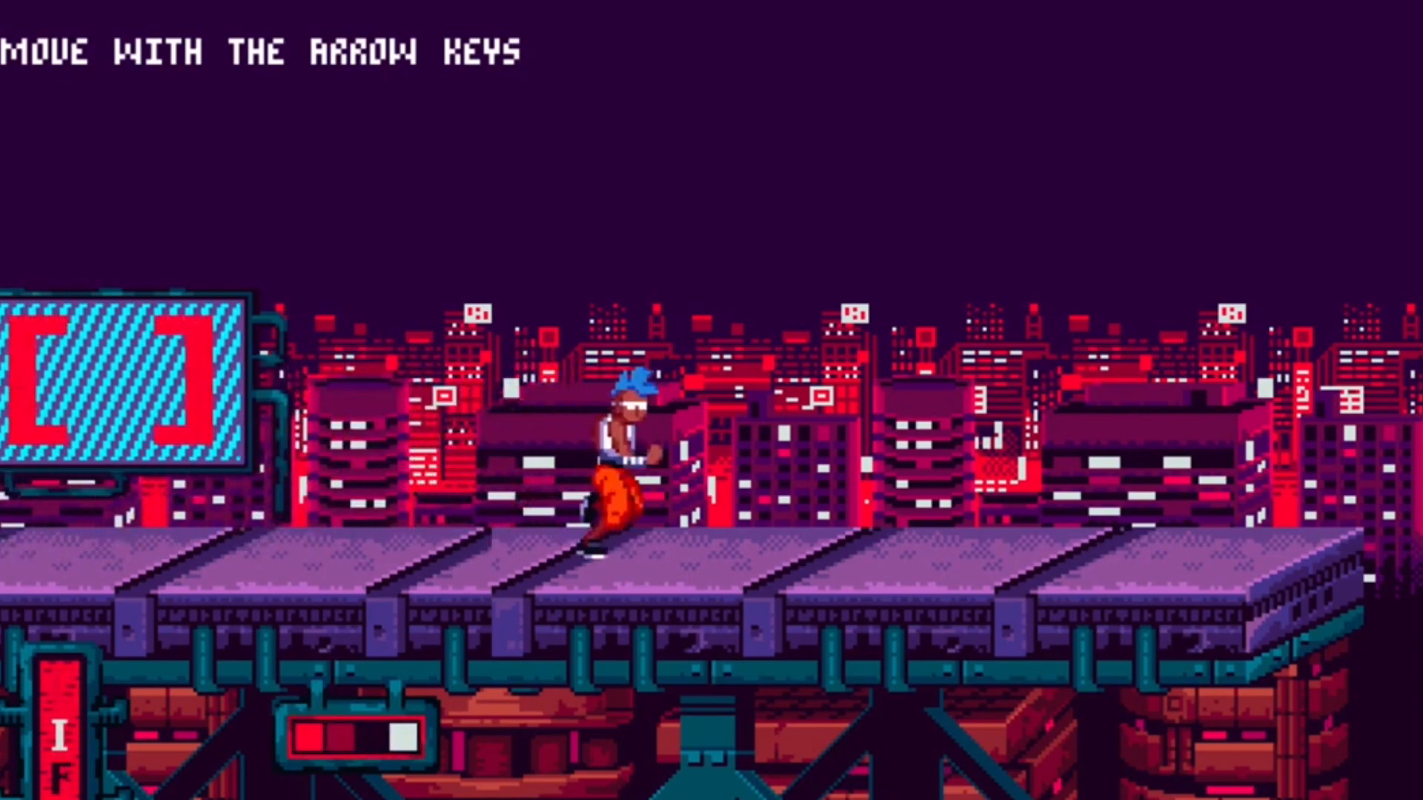
pyautogui.press('space')
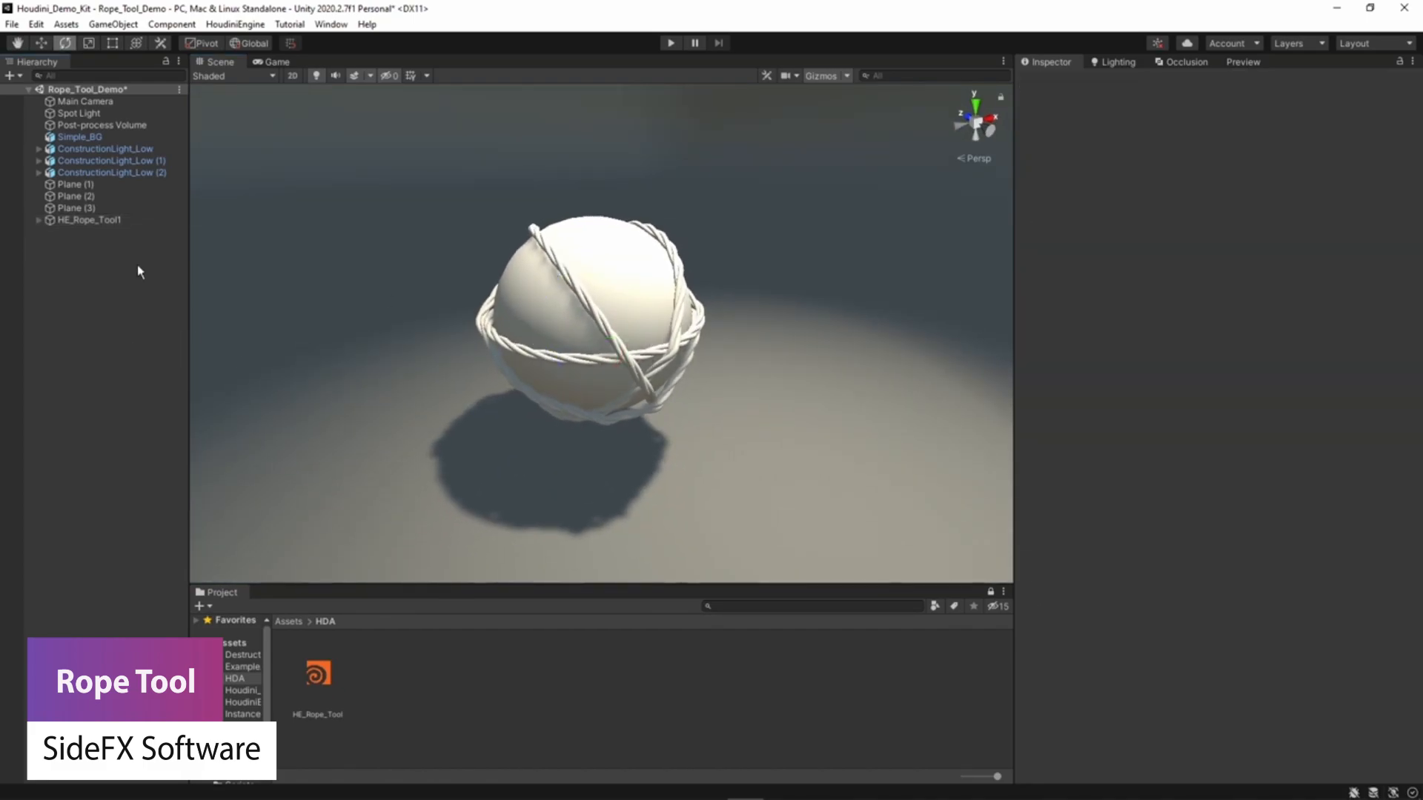
# Select HE_Rope_Tool1 and zoom onto the rope to show its Houdini curve and geometry parameters
pyautogui.click(90, 219)
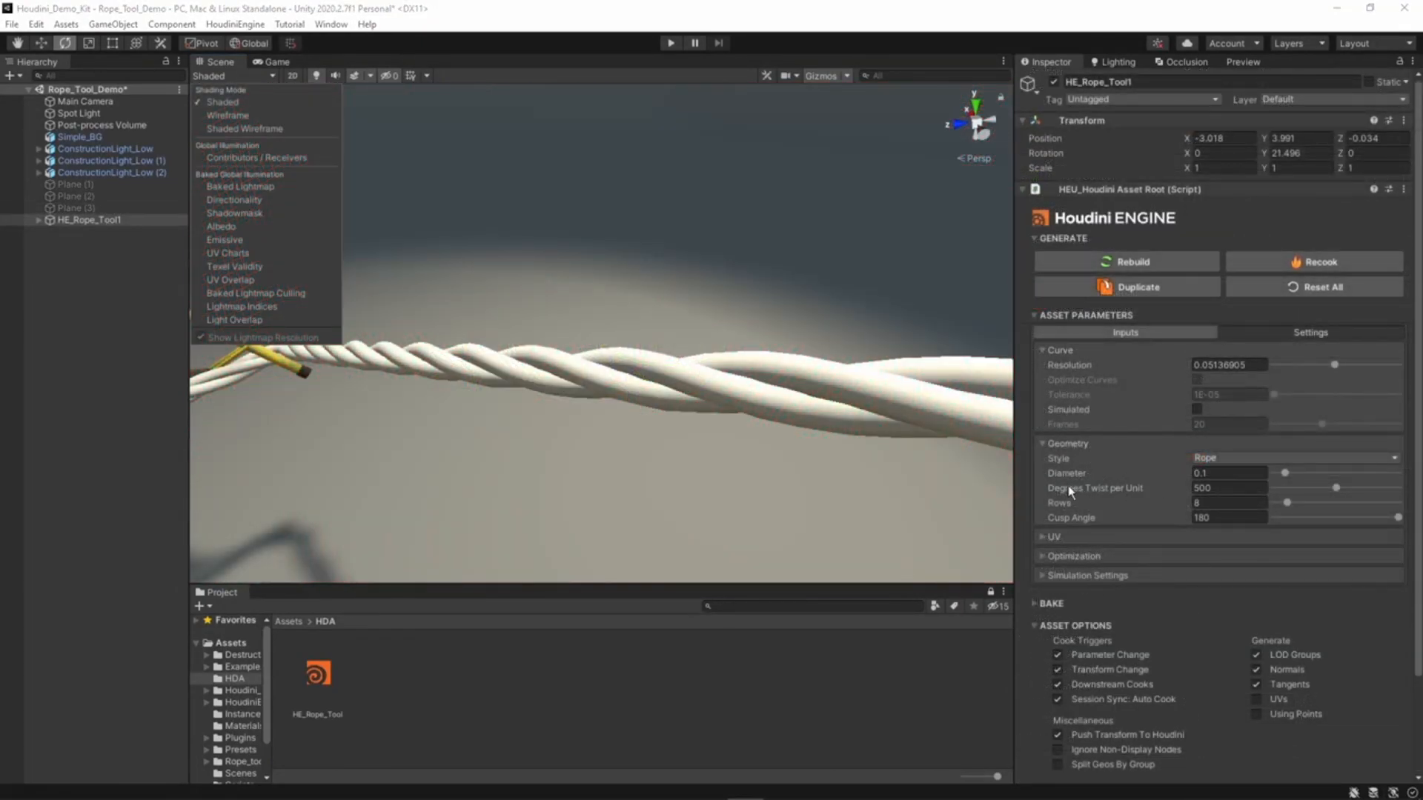
pyautogui.moveTo(1334, 488); pyautogui.dragTo(1320, 487)
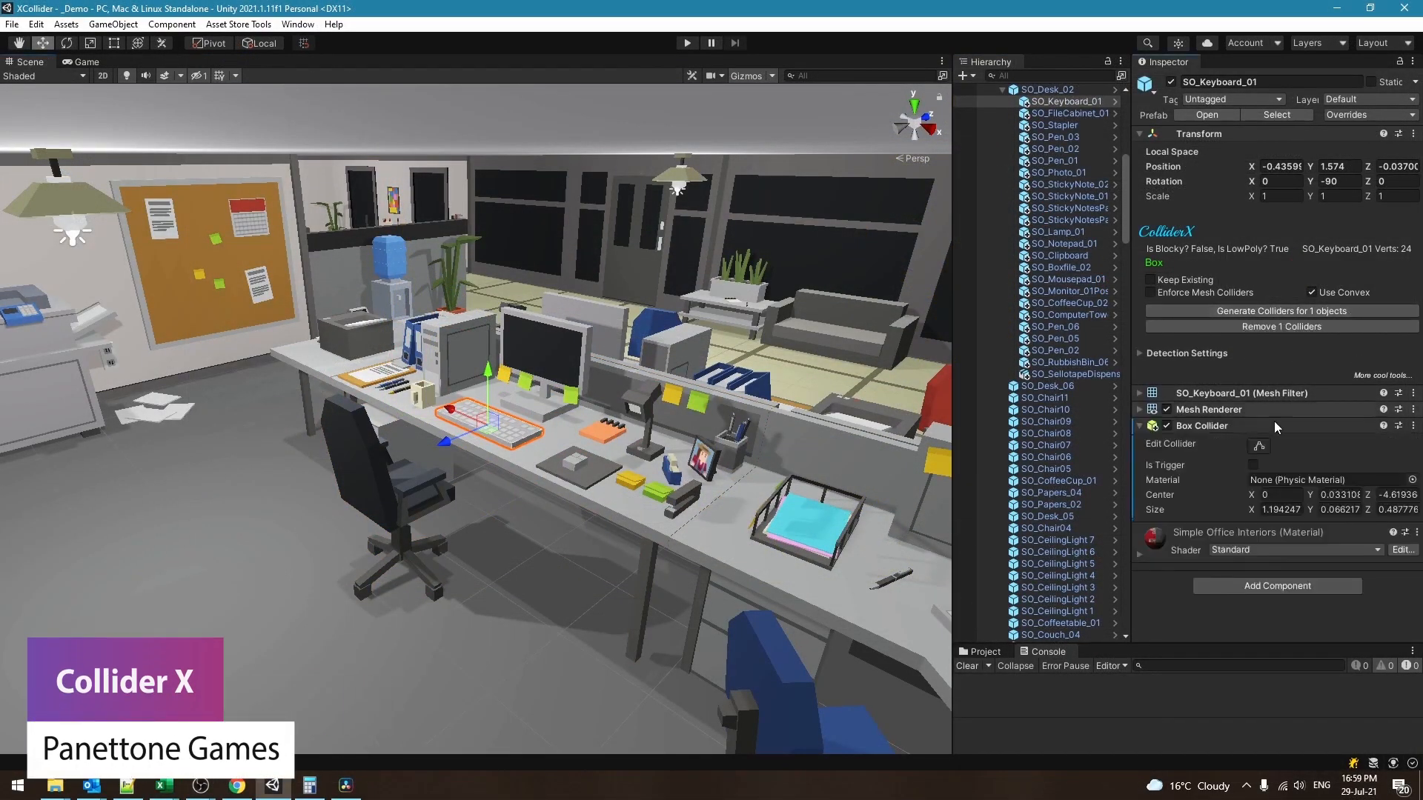
# Generate colliders for SimpleOfficeInterior's 450 objects with Verts Limit 490 and Block Thresh Limit 0.2
pyautogui.click(1051, 231)
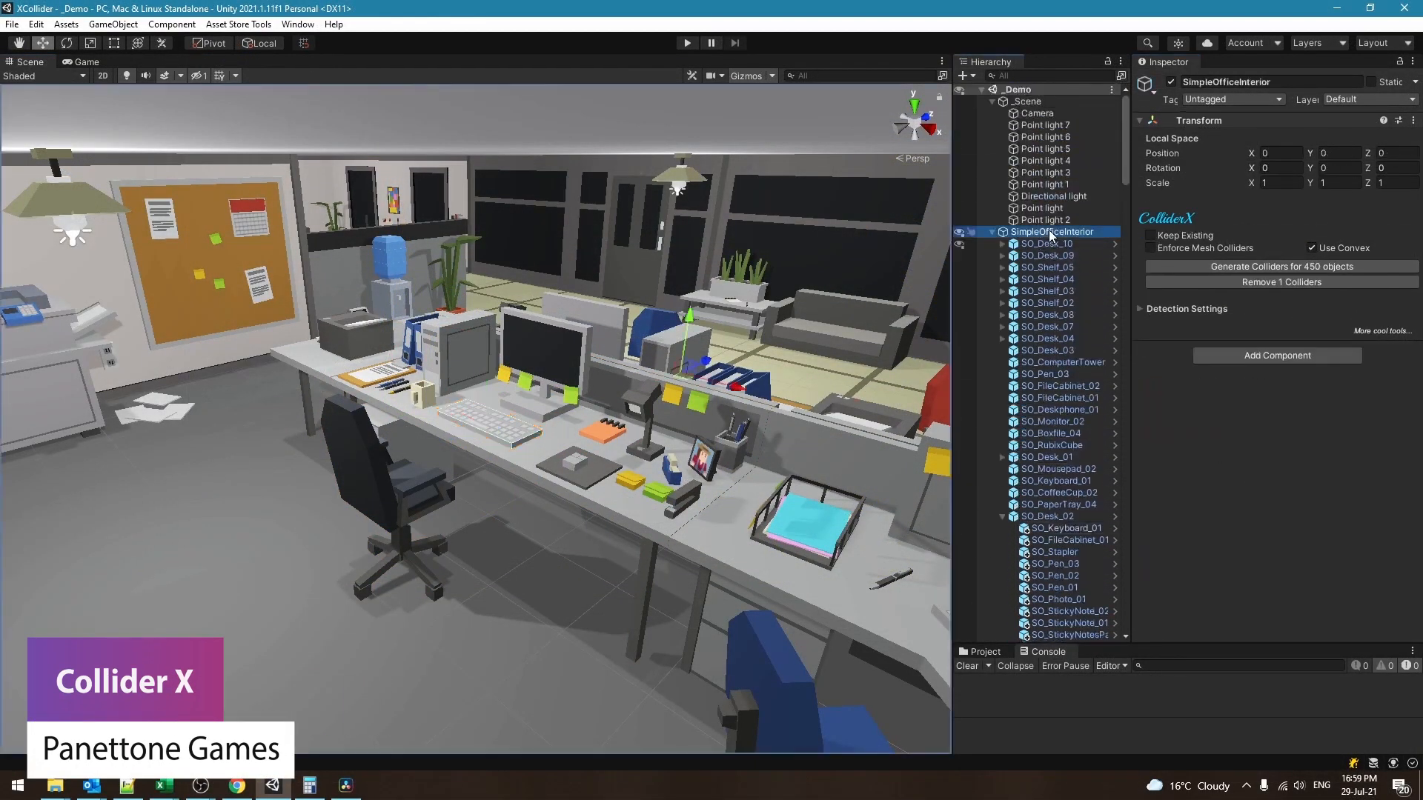
pyautogui.click(1279, 265)
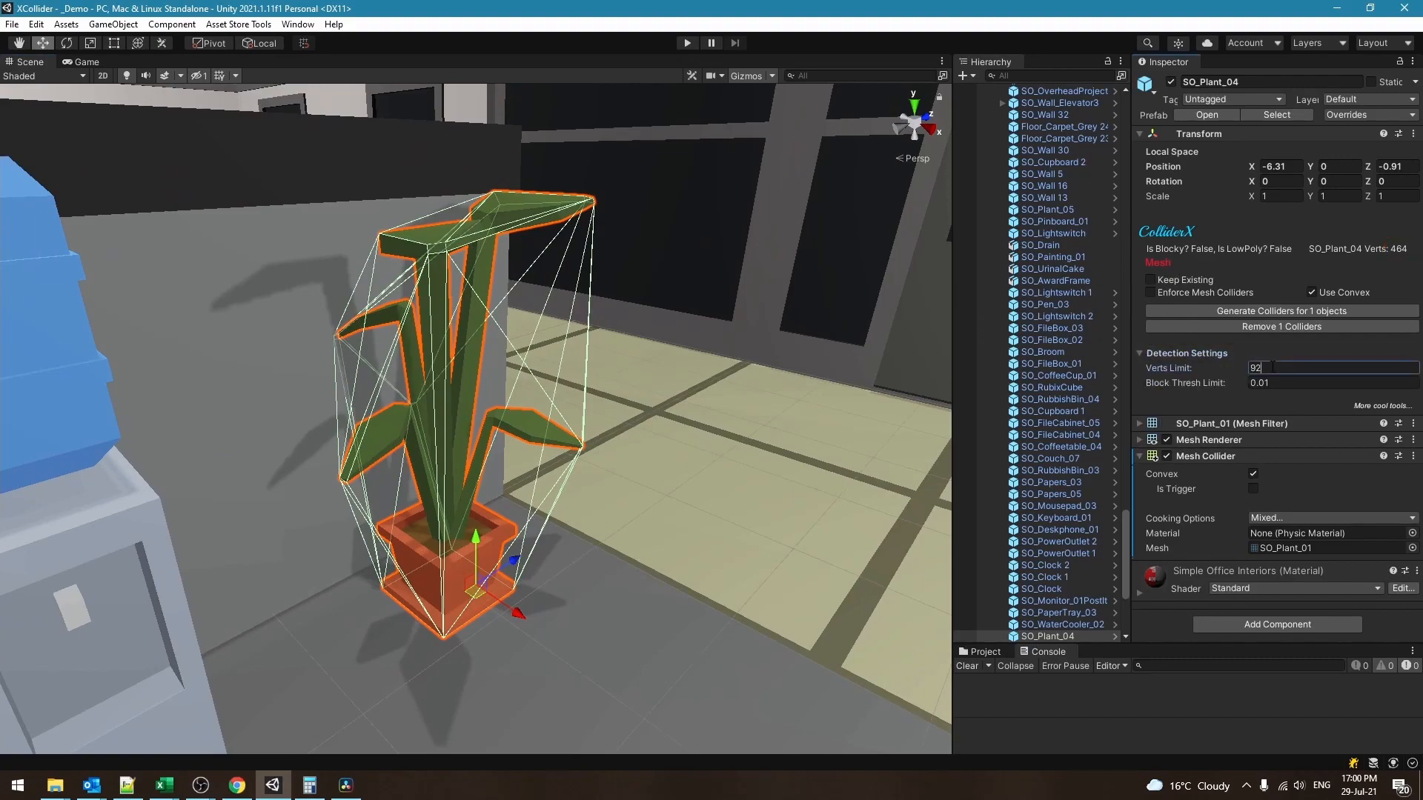
pyautogui.write('490')
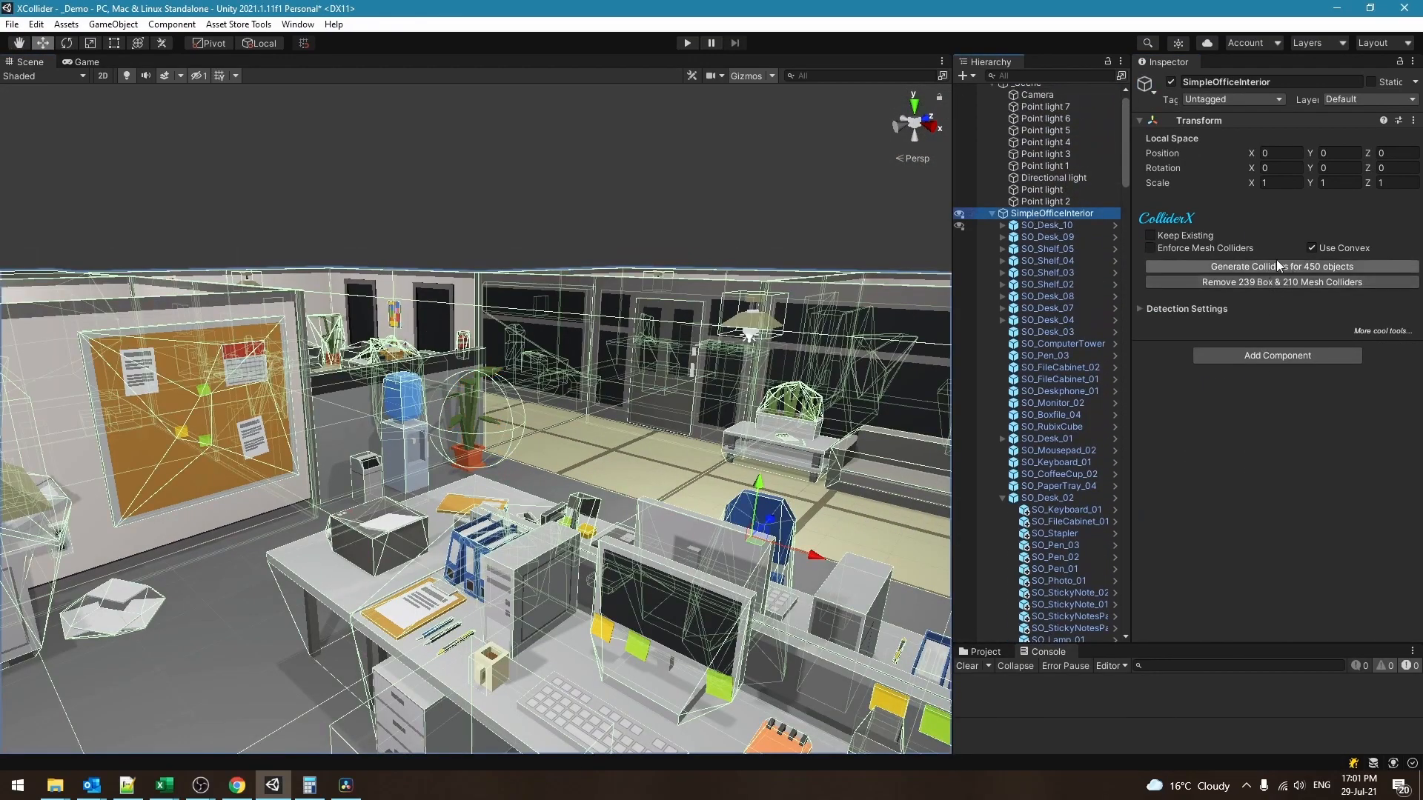
pyautogui.click(1048, 498)
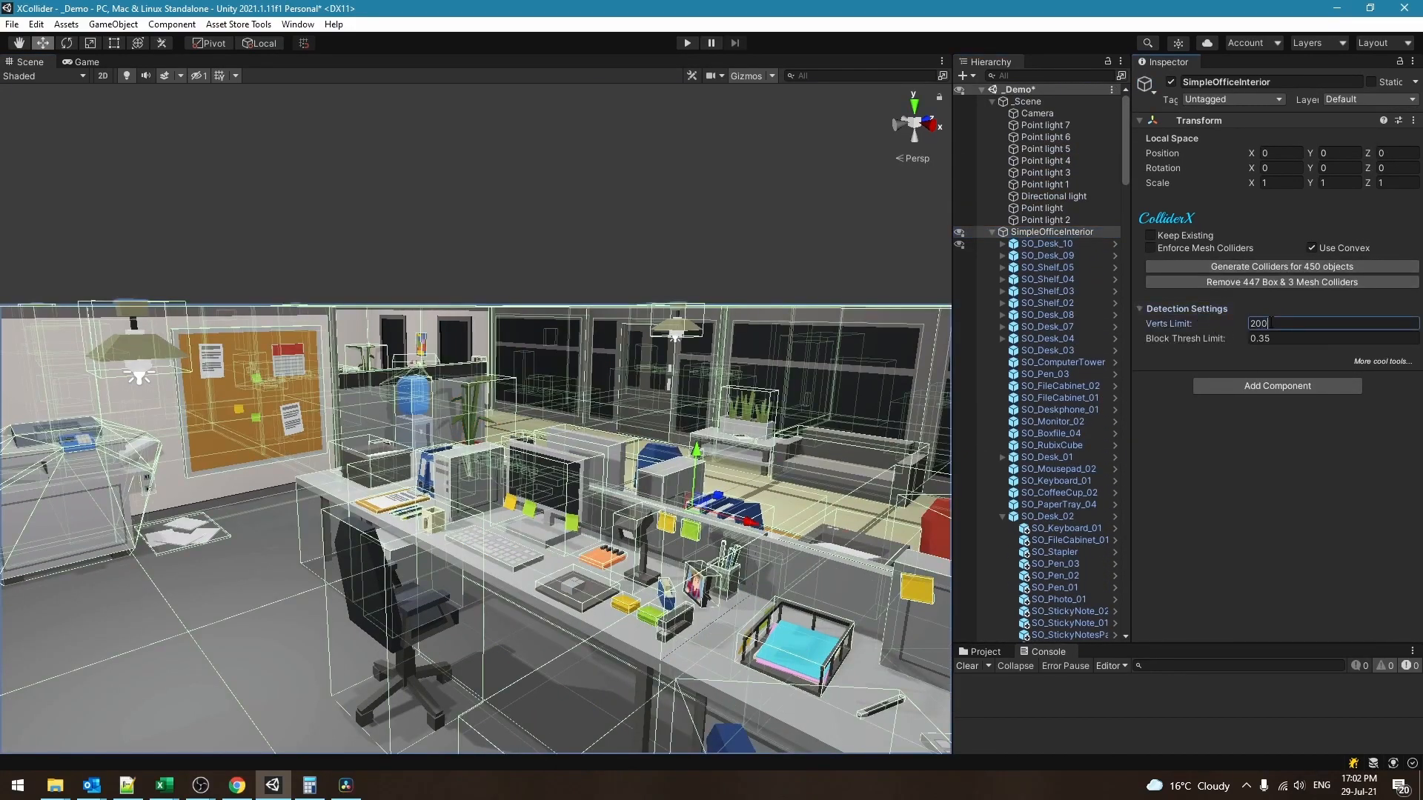
pyautogui.write('0.2')
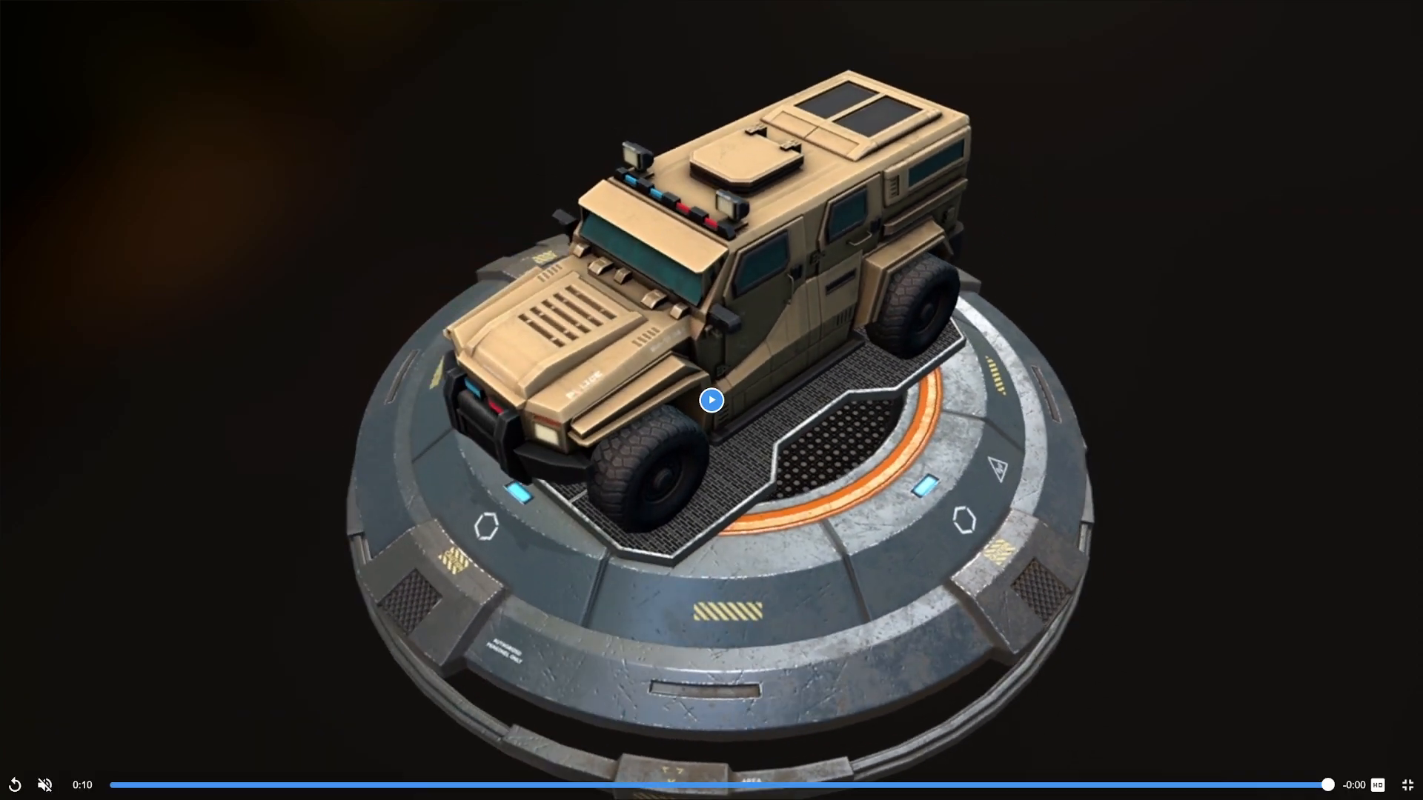
pyautogui.click(710, 399)
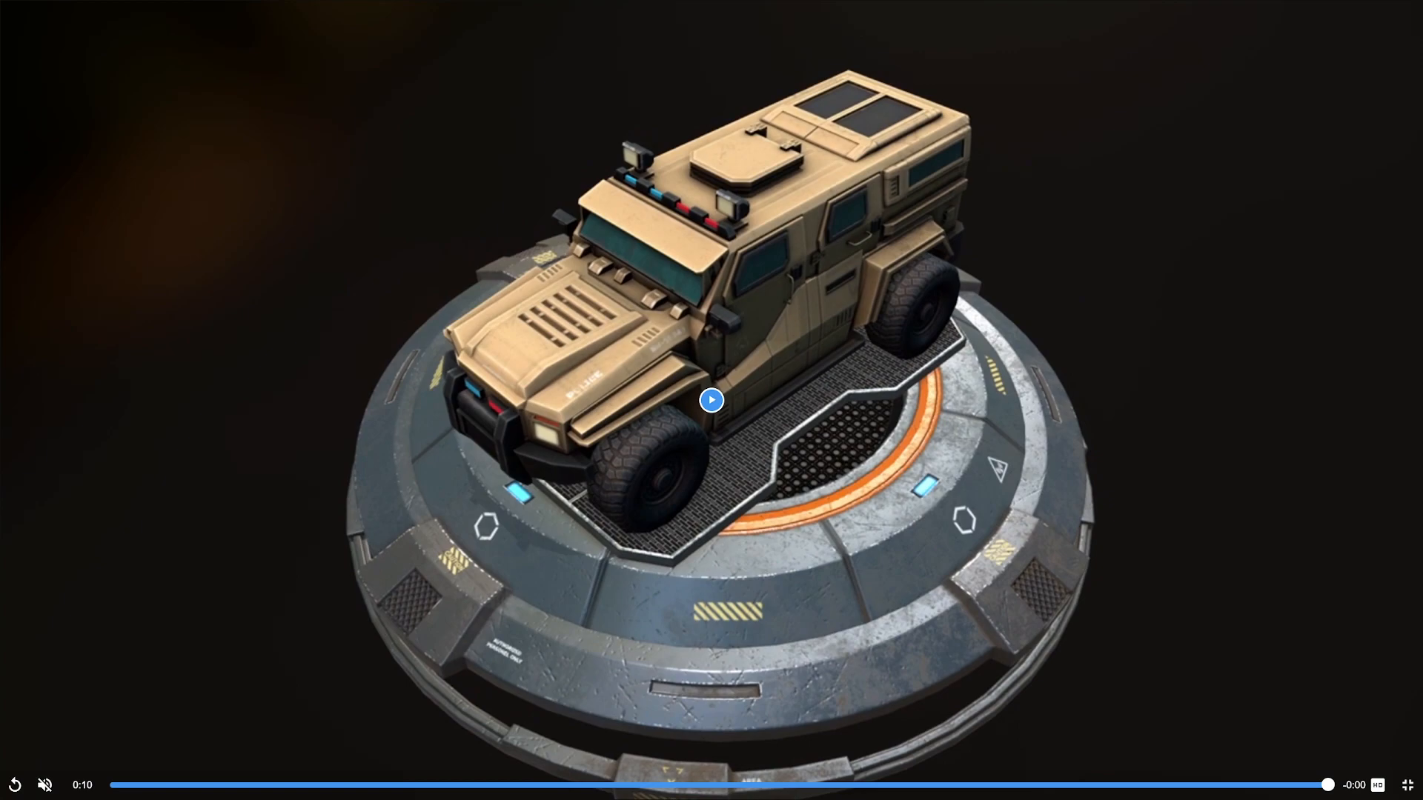
pyautogui.click(710, 400)
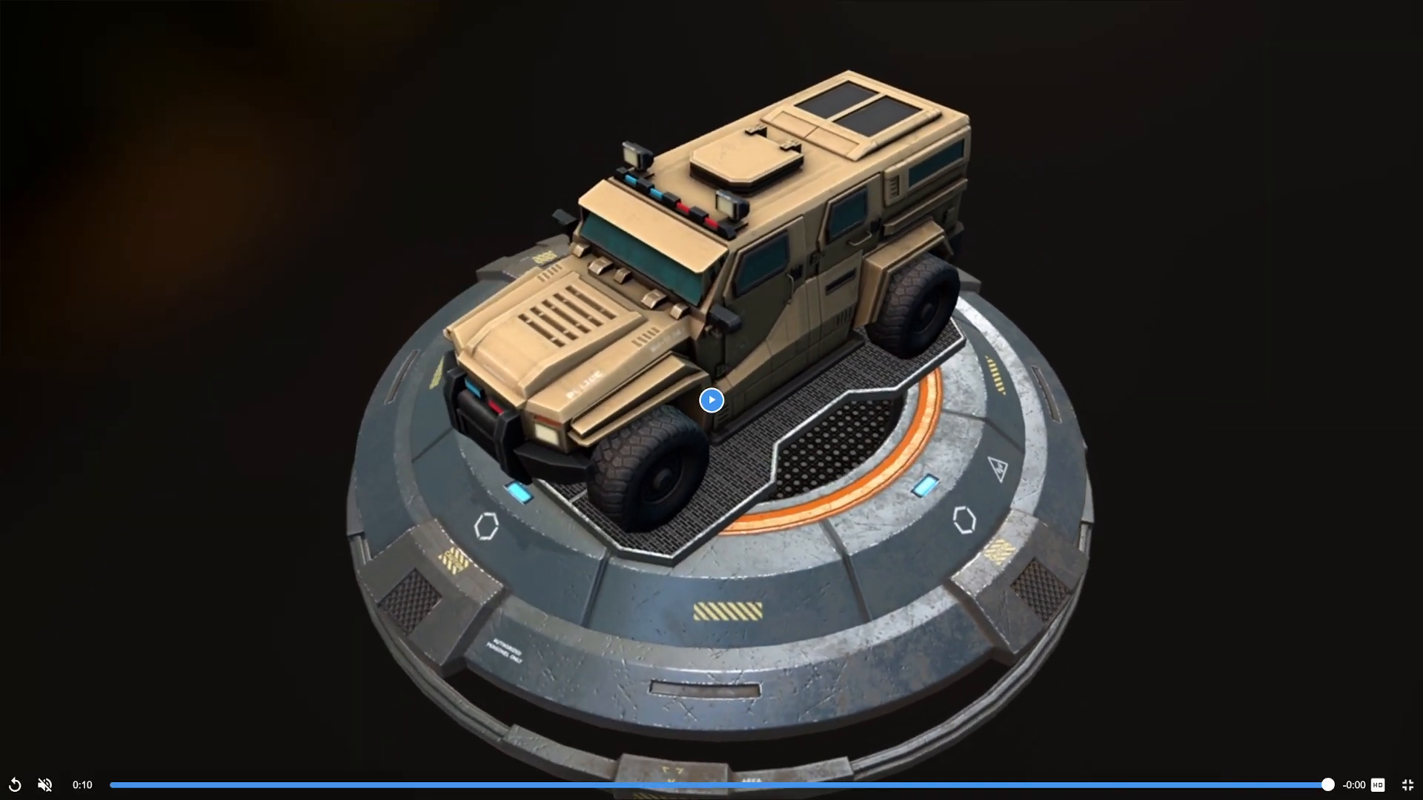
pyautogui.click(710, 400)
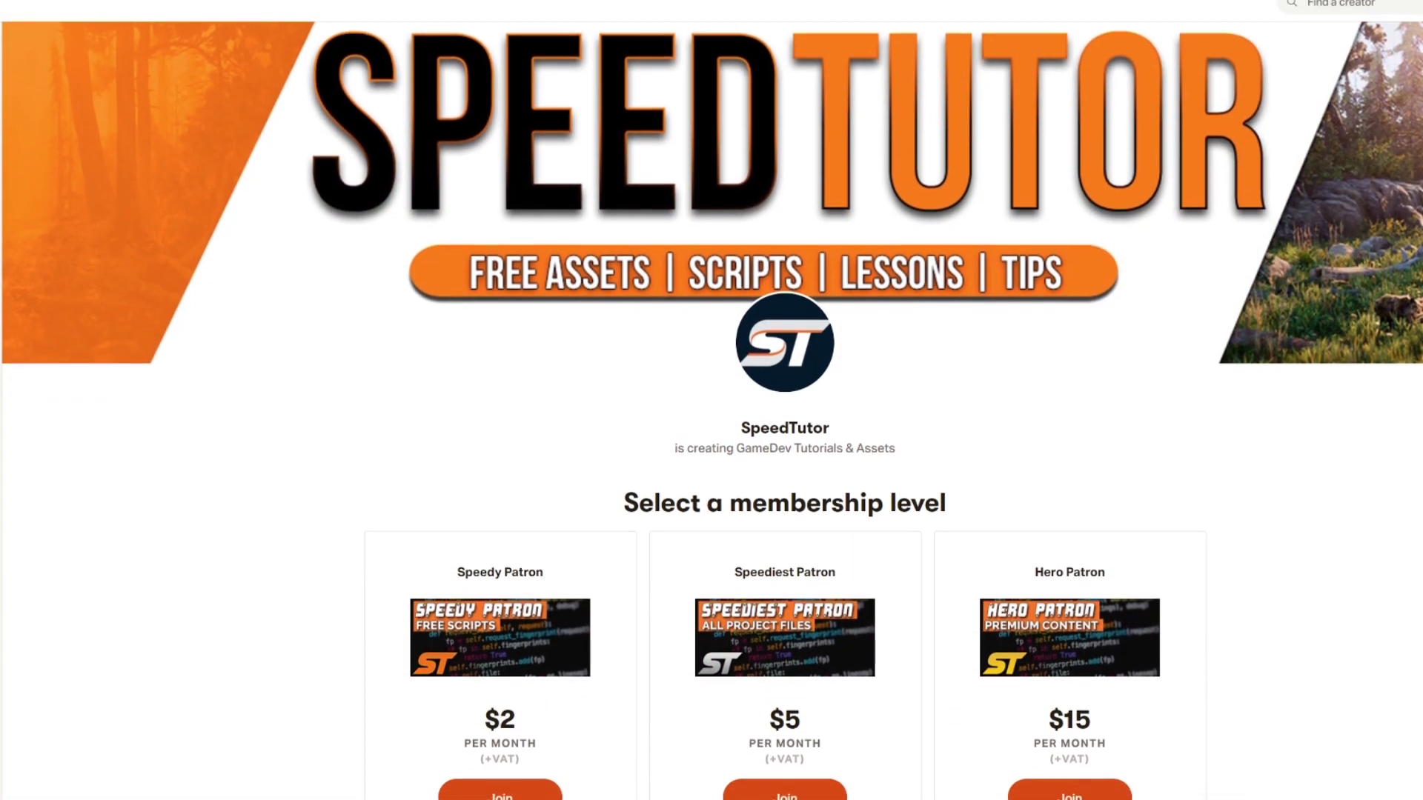
# Scroll the SpeedTutor page past the tiers to the PlayerPrefs Starter Kit and Full Menu System posts
pyautogui.scroll(-3)
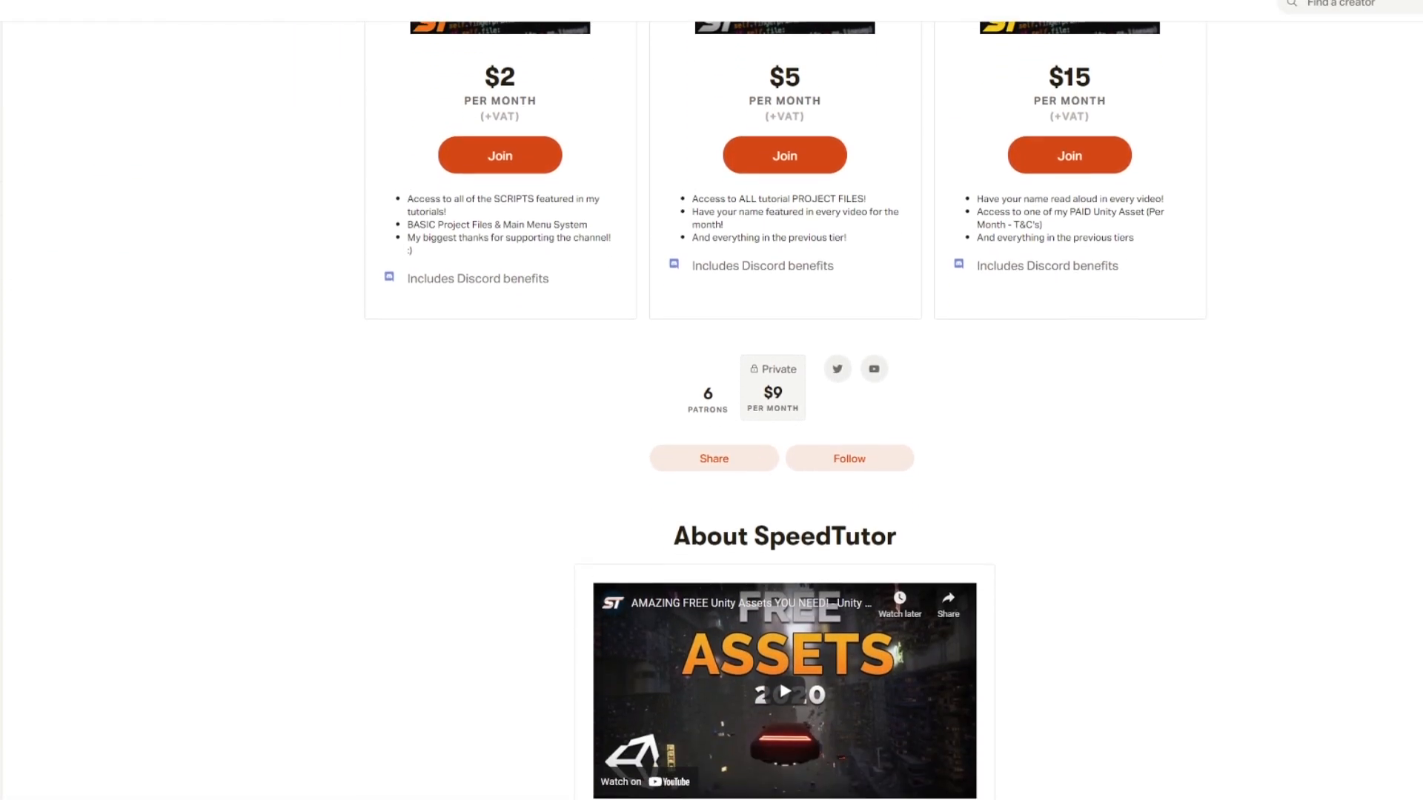
pyautogui.scroll(-3)
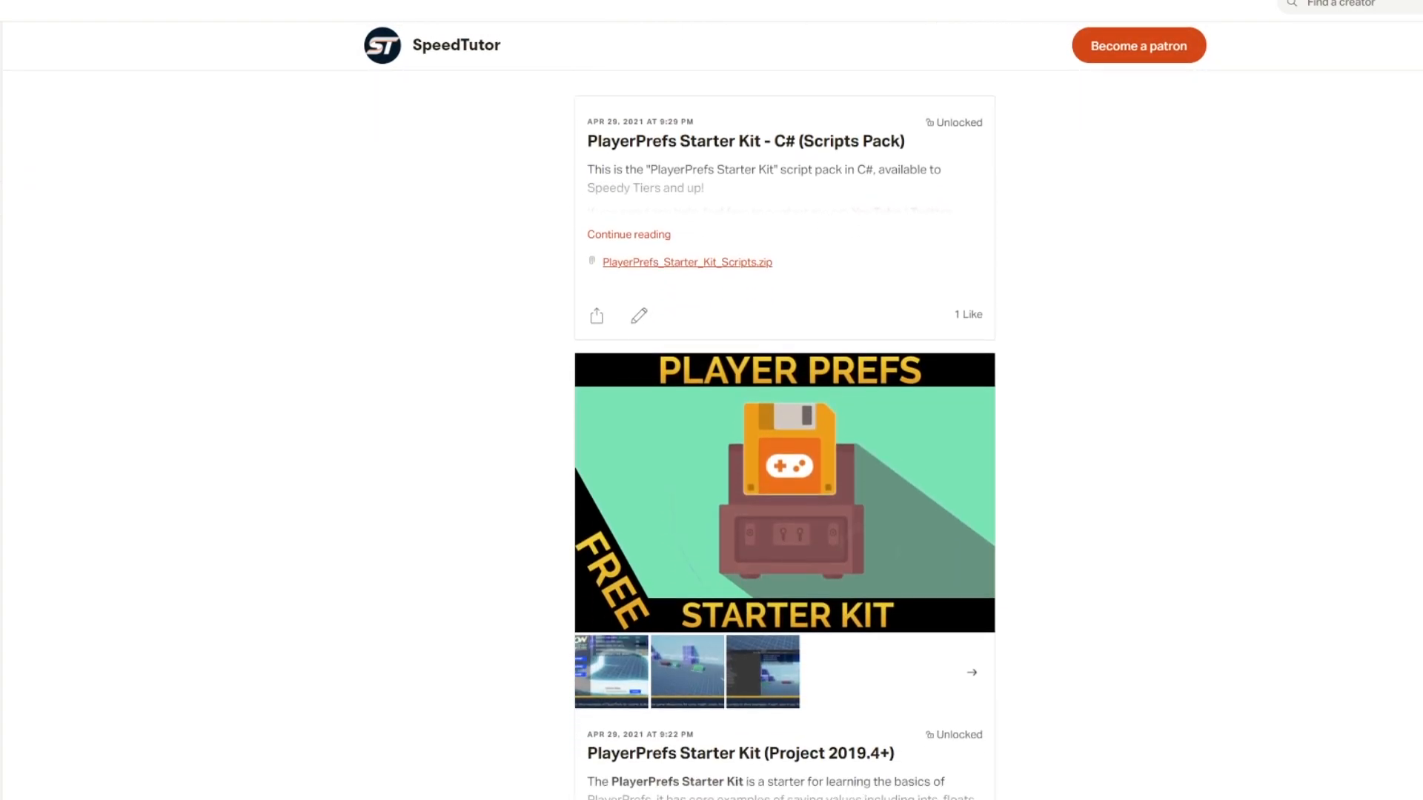
pyautogui.scroll(-3)
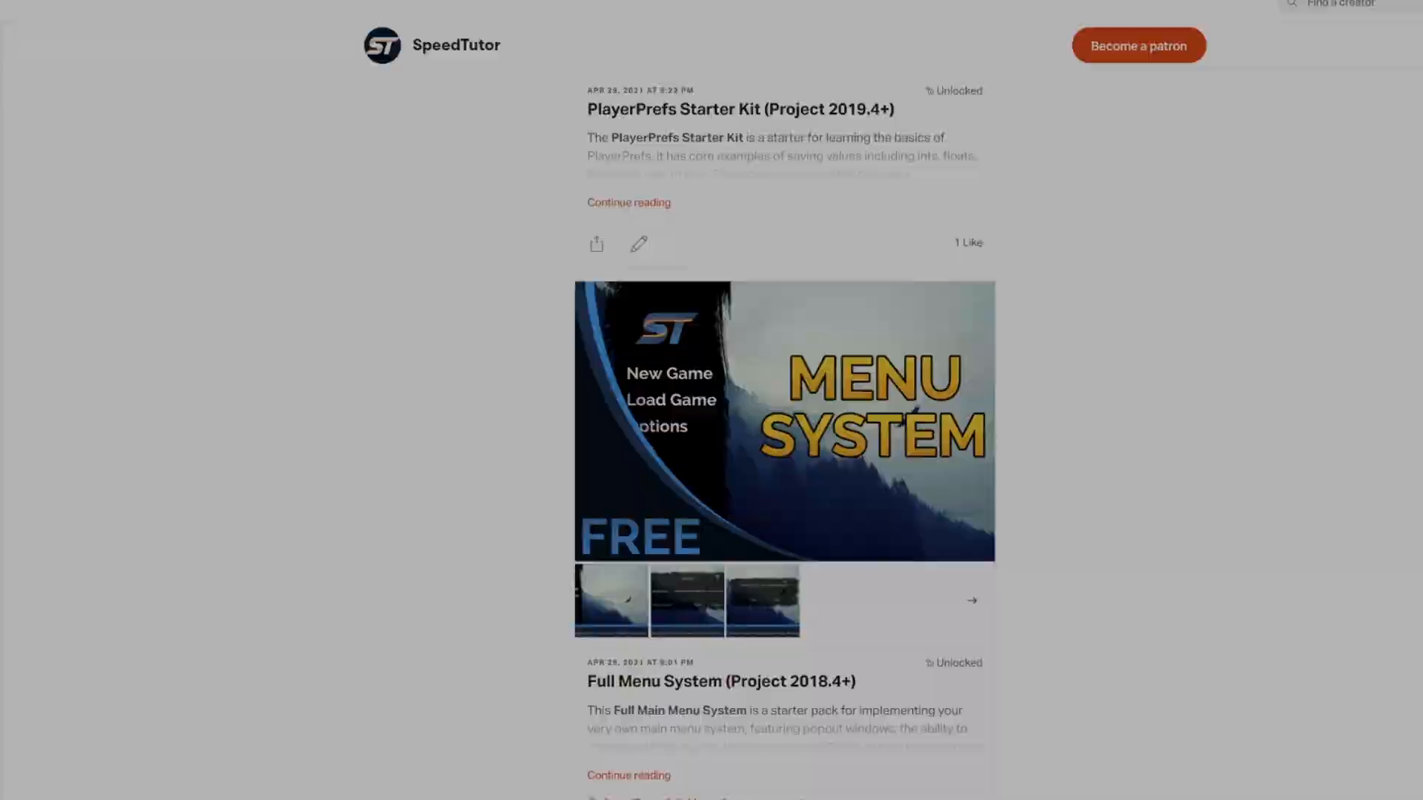